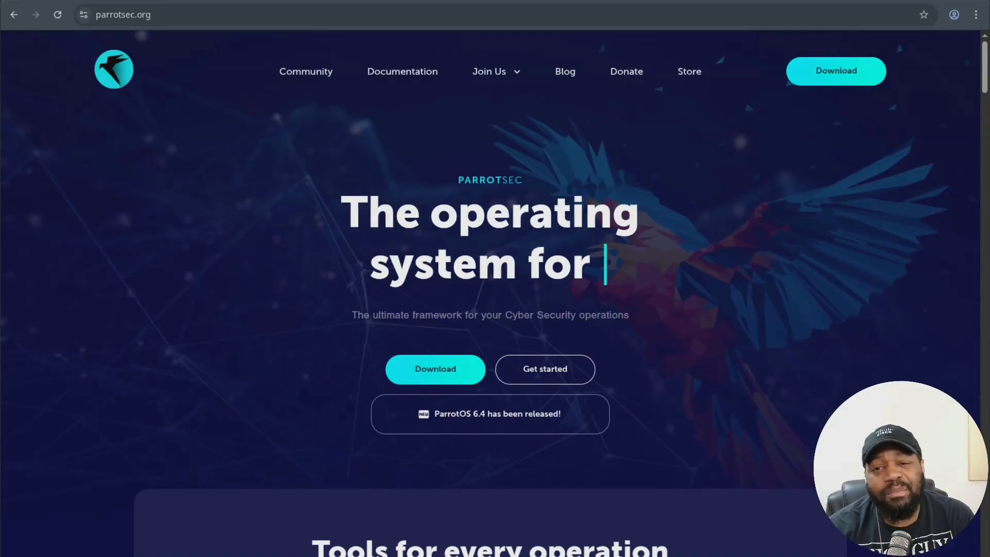
pyautogui.moveTo(489, 414)
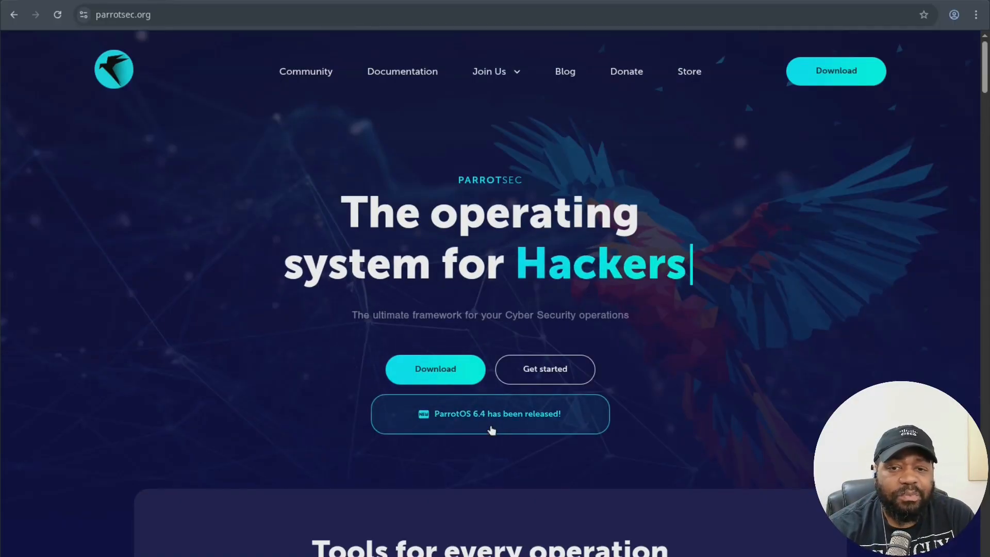
# Step: Open the 'ParrotOS 6.4 has been released!' announcement from the homepage banner
pyautogui.click(489, 413)
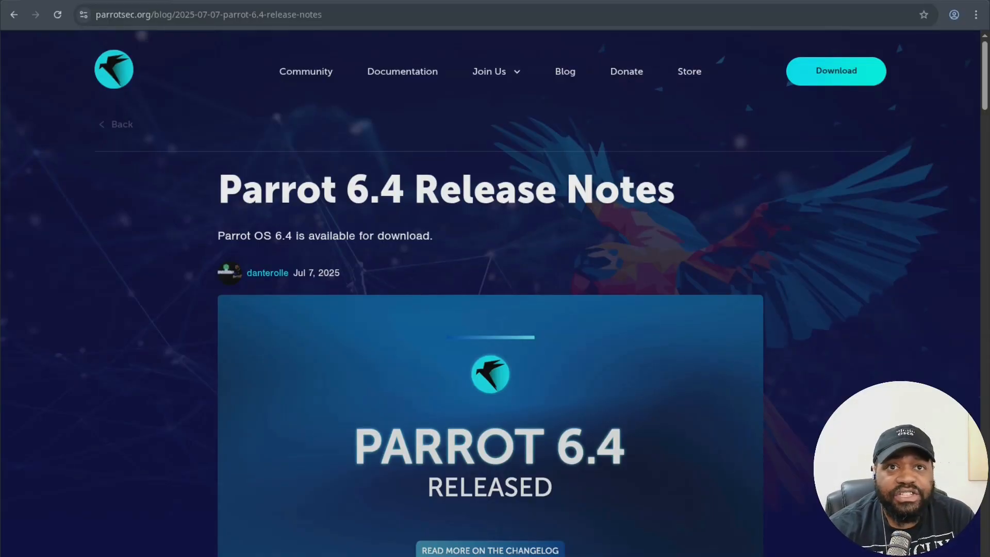
pyautogui.moveTo(530, 130)
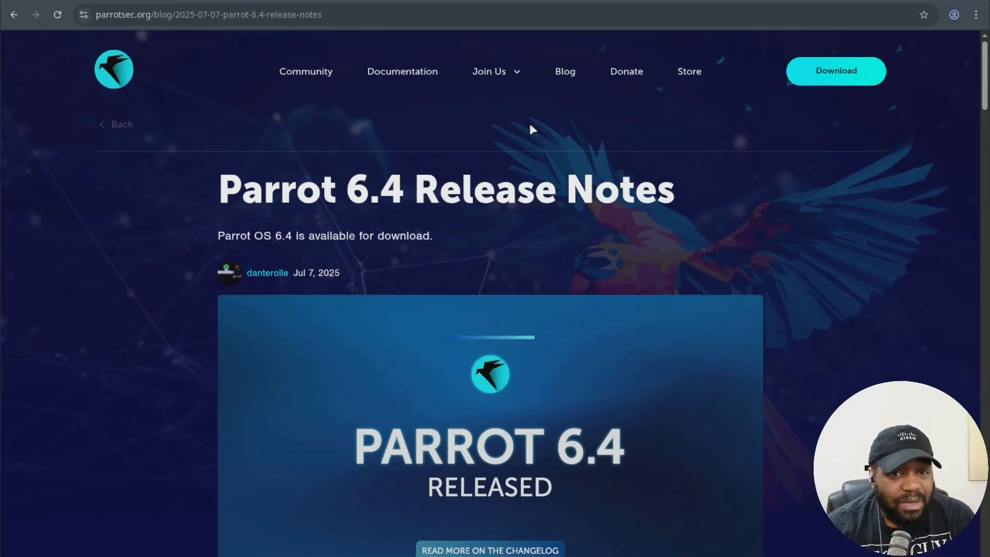
# Step: Scroll the release notes to the 'What's new in ParrotOS 6.4' heading and upgraded package list
pyautogui.scroll(-3)
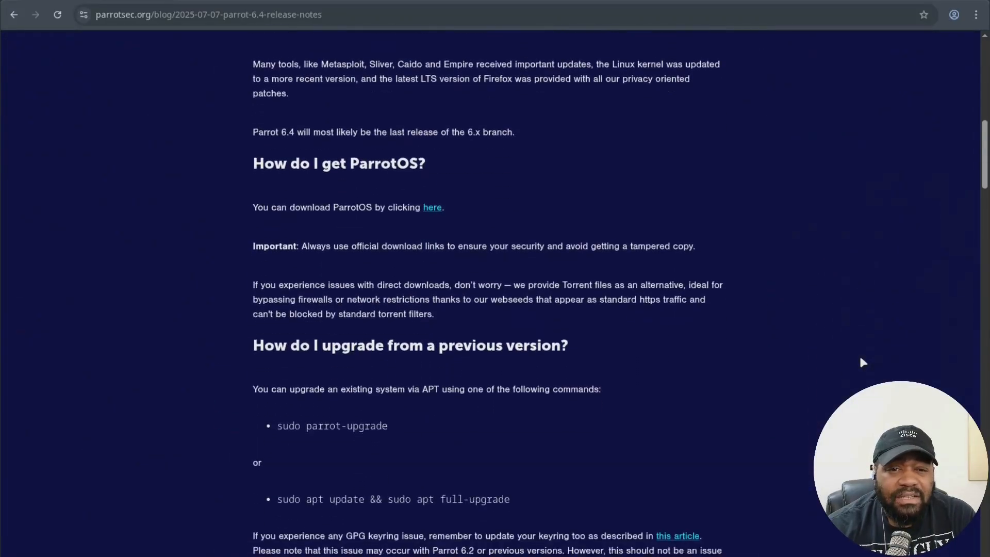
pyautogui.scroll(-3)
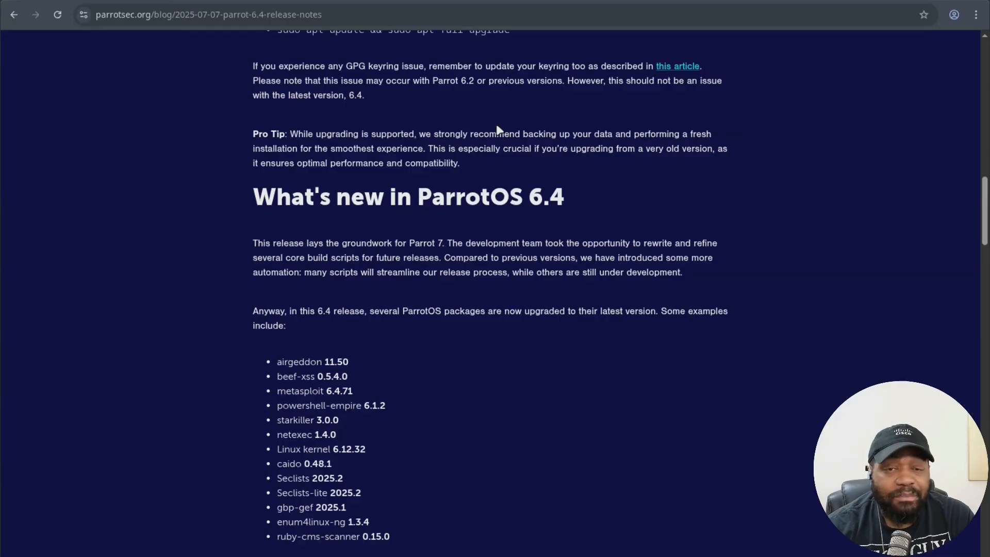
pyautogui.moveTo(636, 137)
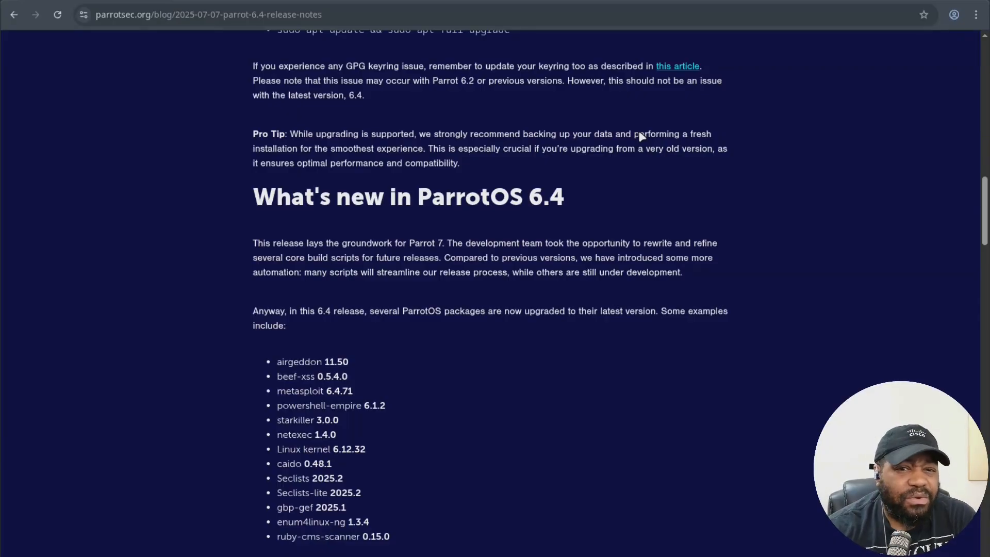
pyautogui.moveTo(590, 162)
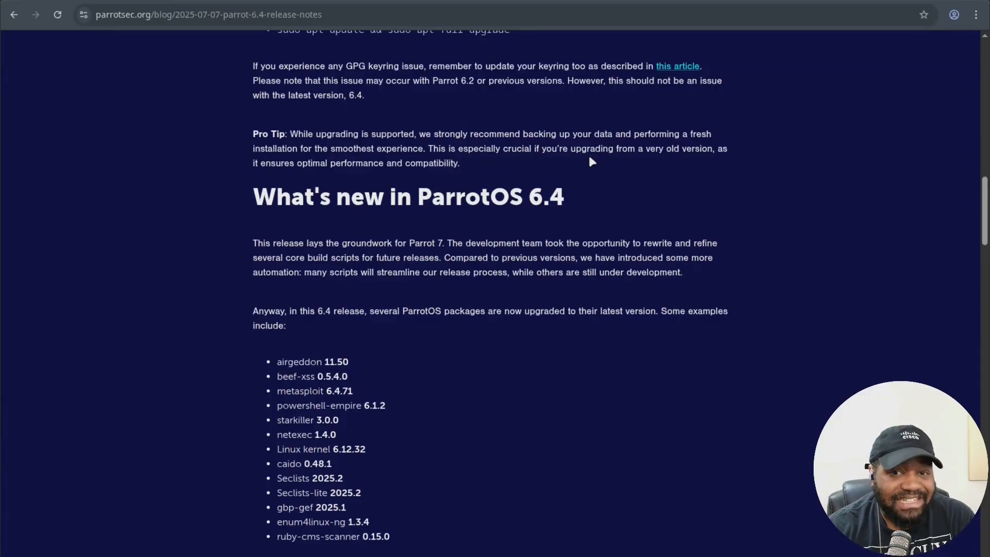
pyautogui.moveTo(619, 118)
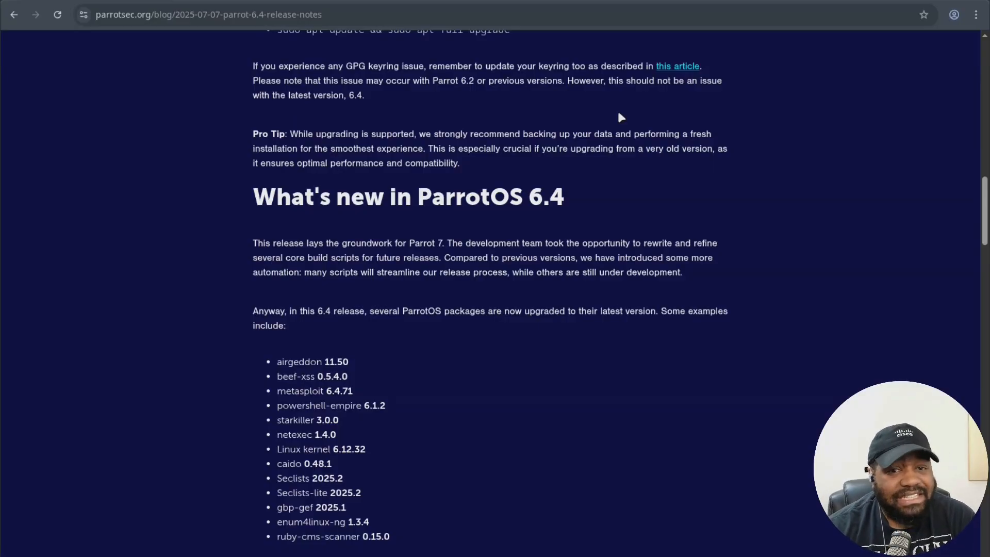
pyautogui.moveTo(637, 112)
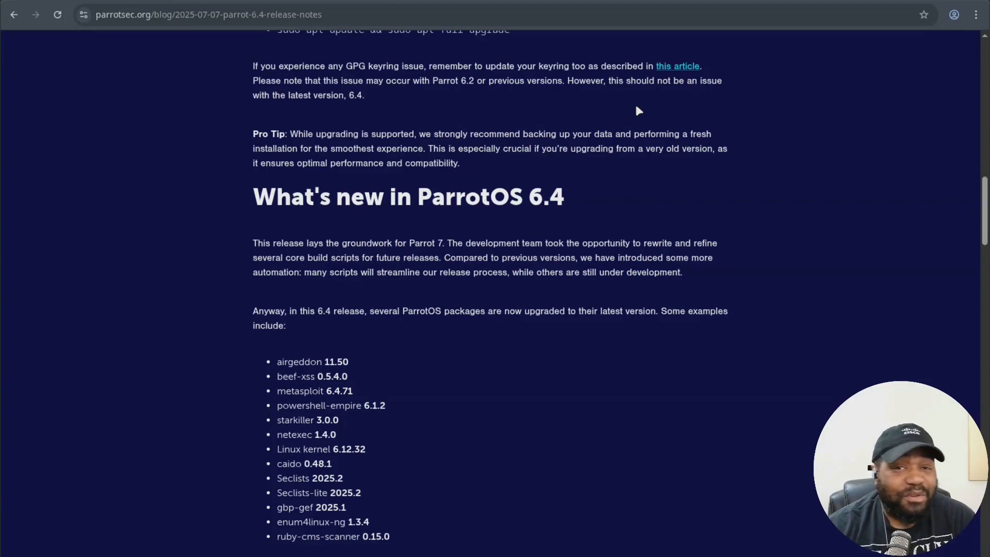